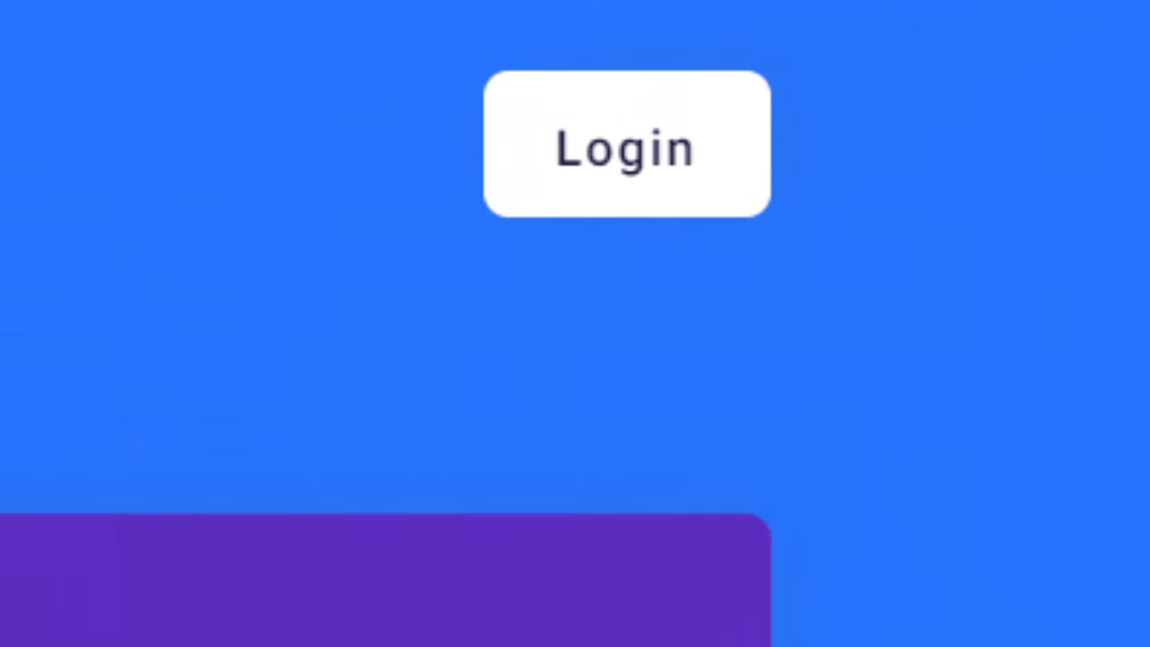
Go from the landing page to the sign-in page and on to Register account via 'Signup now'.
click(629, 147)
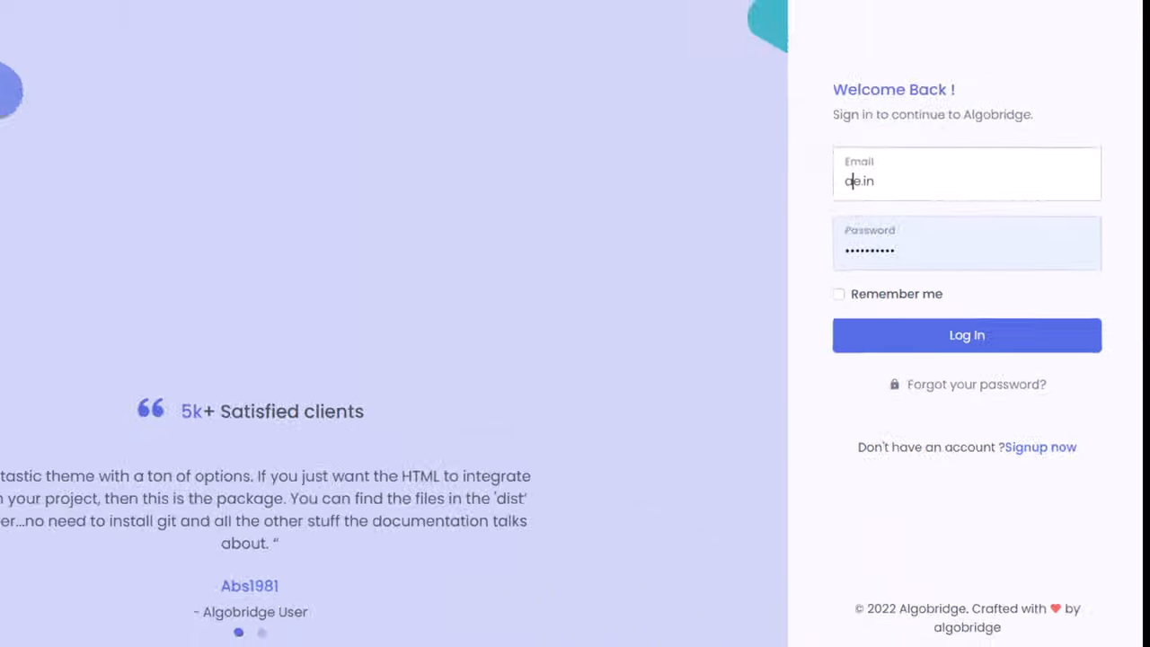
click(1040, 446)
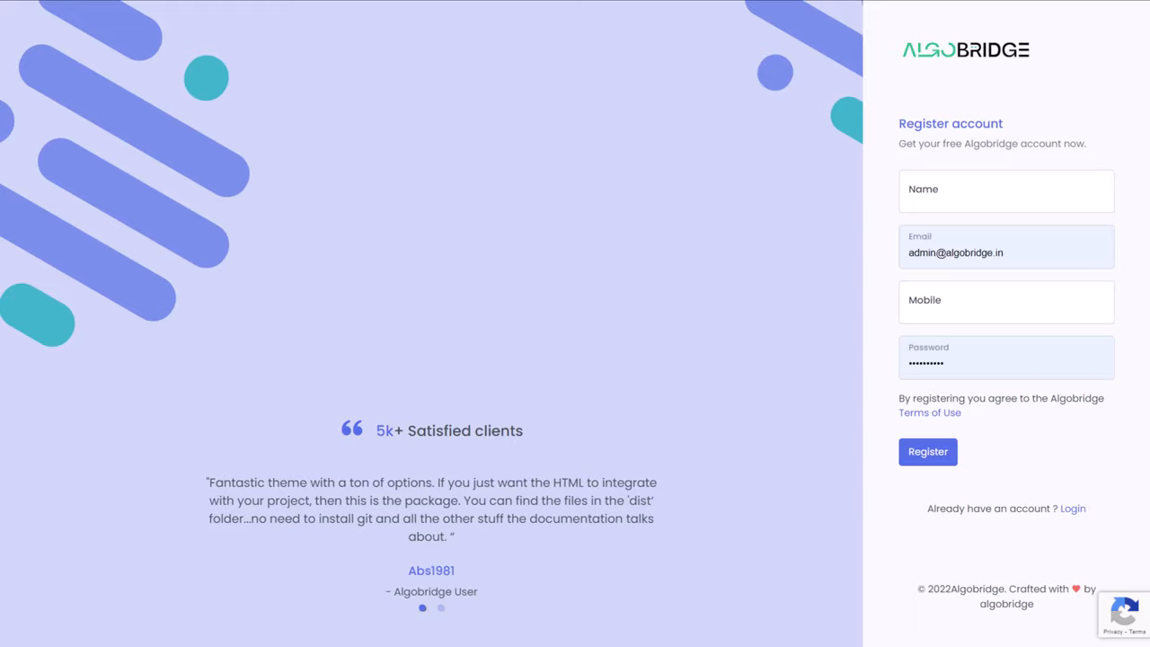
Return to signing in with an existing account to reach the master's My Clients list.
click(927, 451)
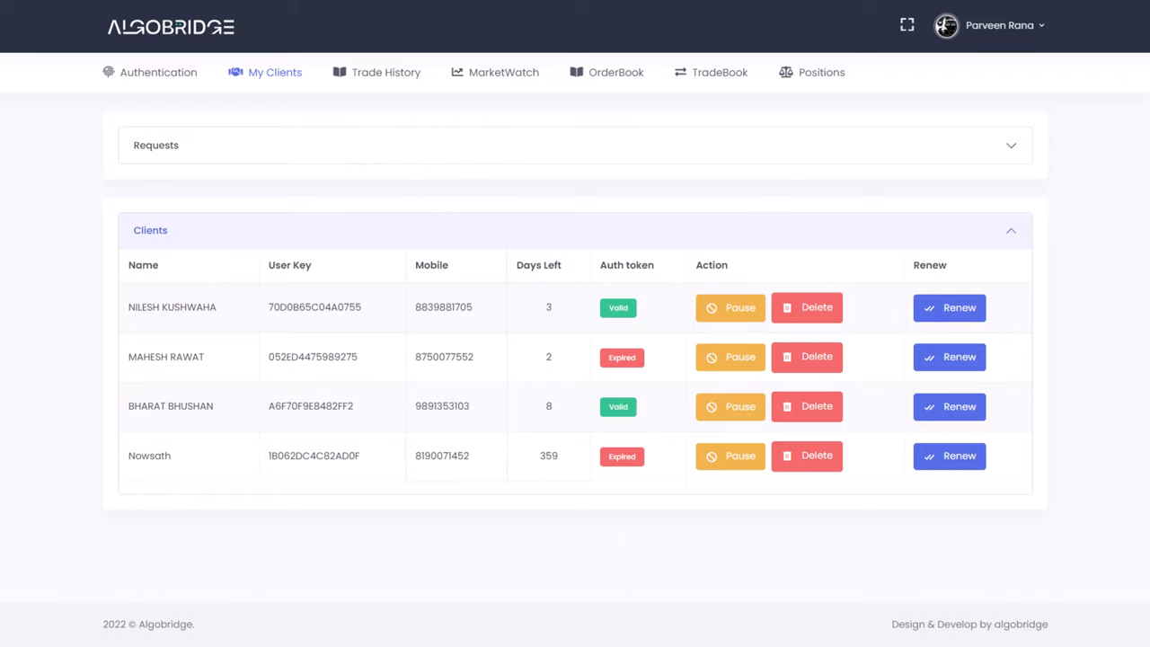
View the client's copy-trade Settings (BANKNIFTY qty 50), then the TradeBook of manual trades.
click(387, 71)
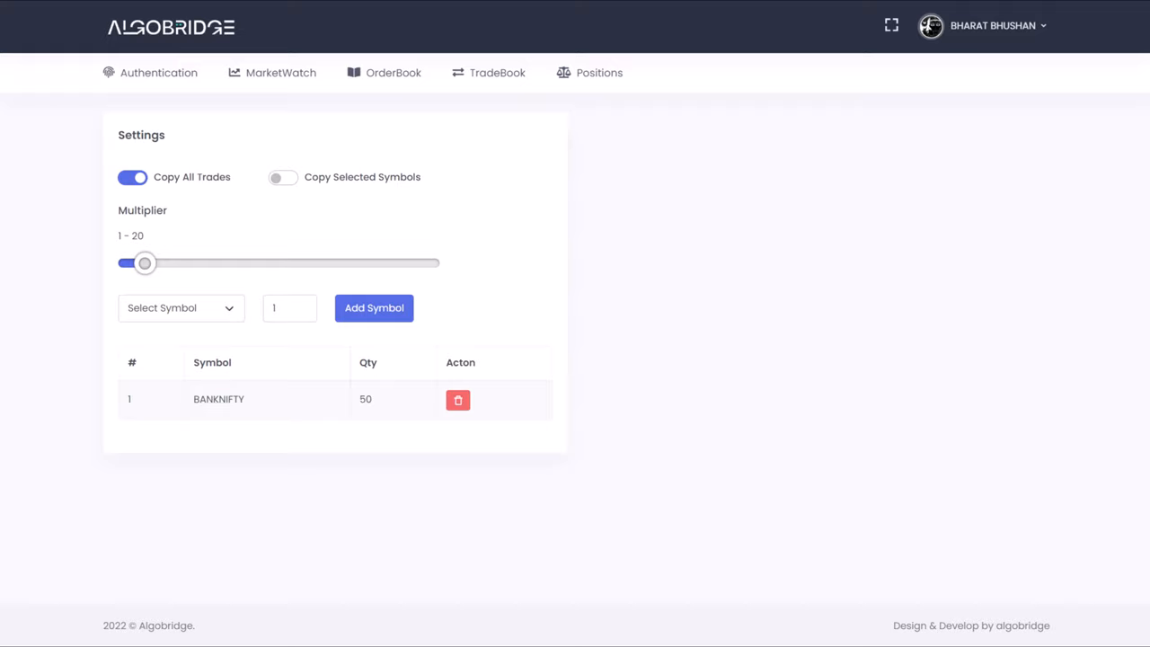
click(496, 72)
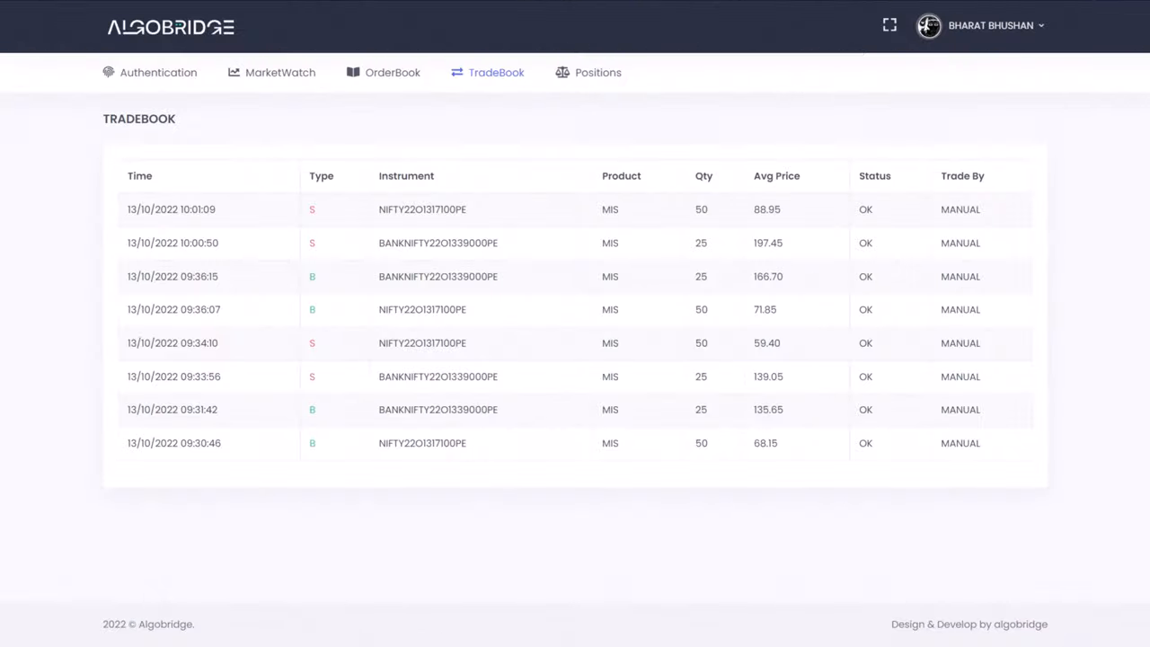